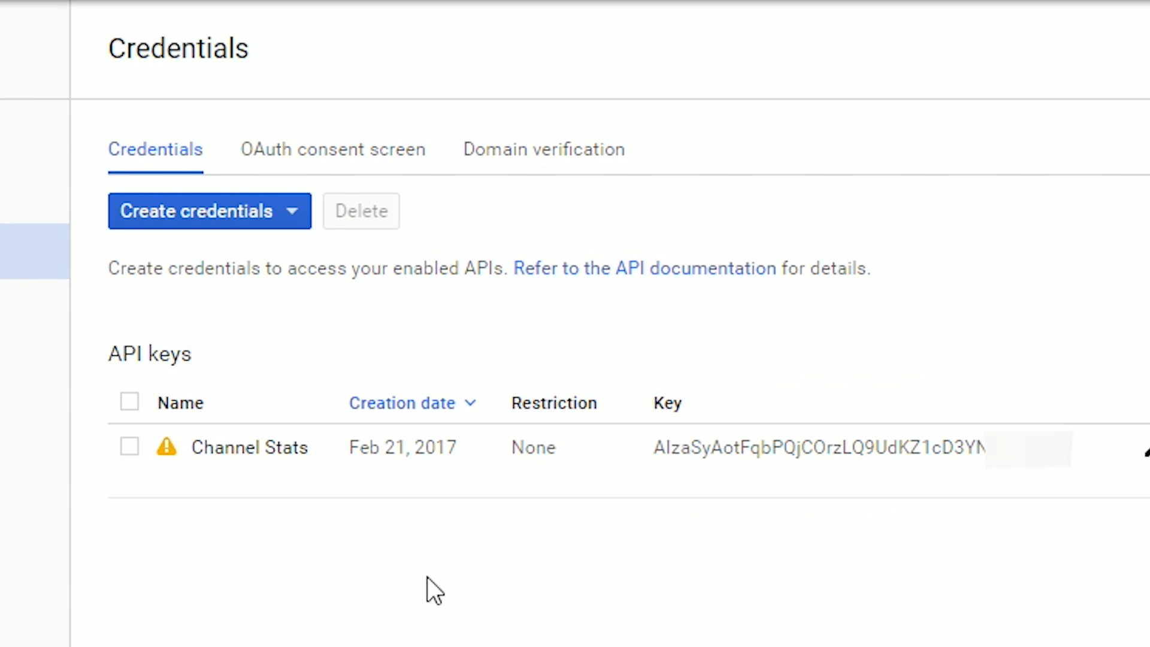
{"action": "mouse_move", "coordinate": [913, 625]}
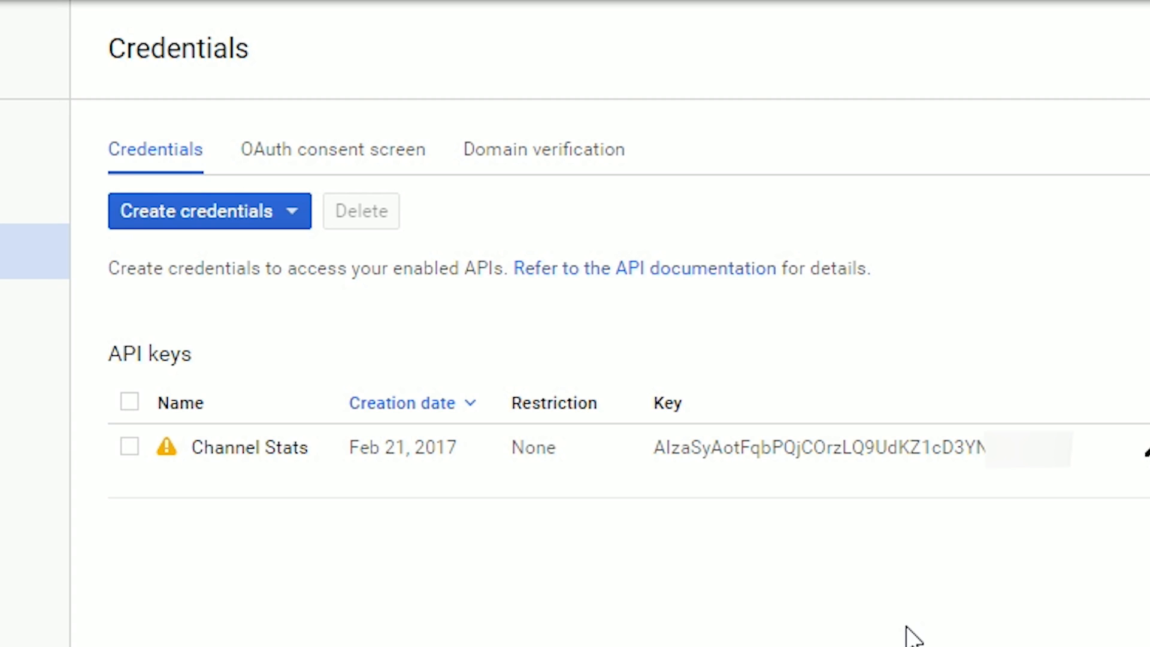
{"action": "mouse_move", "coordinate": [936, 498]}
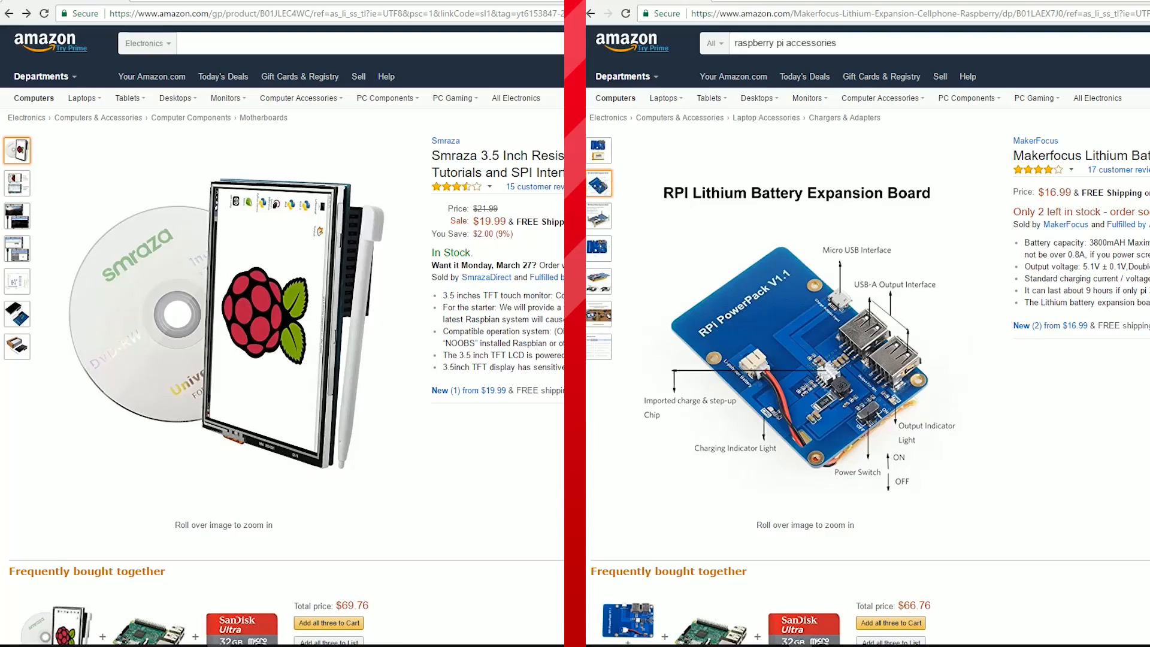
{"action": "mouse_move", "coordinate": [801, 197]}
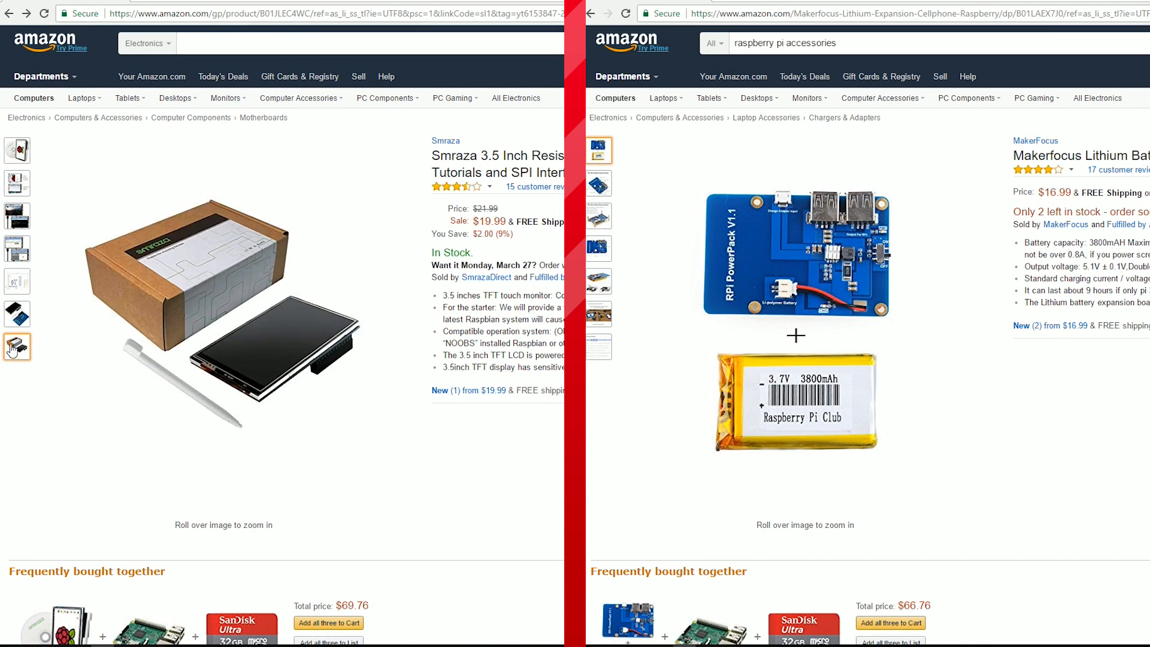
Step: Enable the YouTube Data API v3 for the project in the Google APIs console
{"action": "type", "text": "https://console.developers.google.com/apis/"}
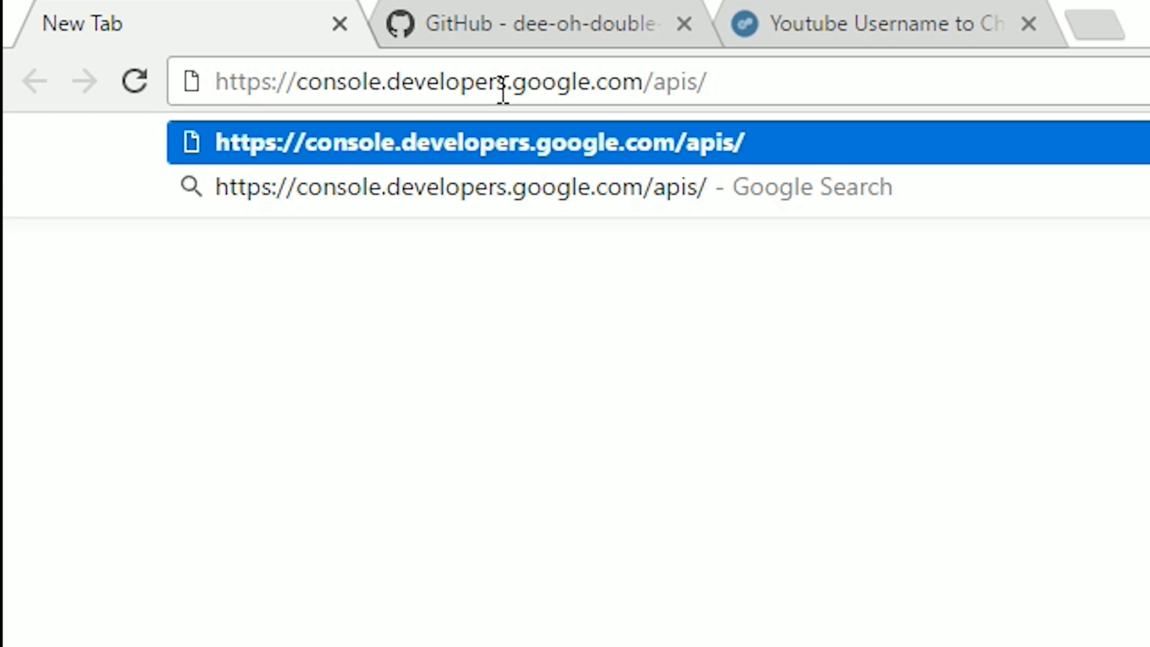
{"action": "key", "text": "Enter"}
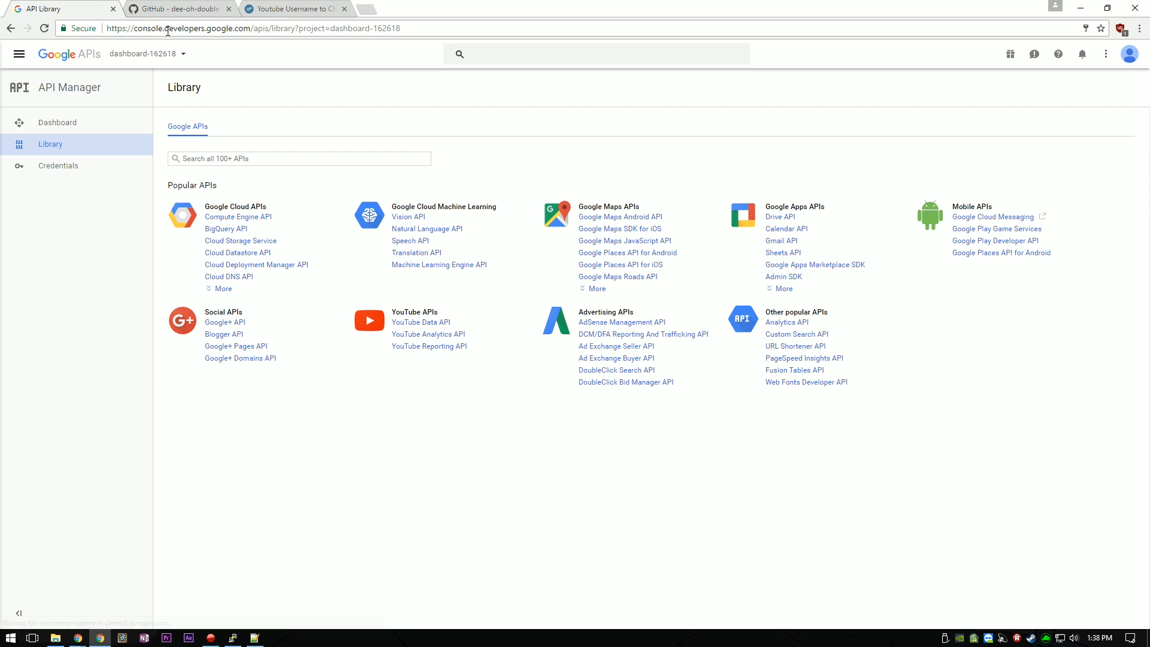
{"action": "left_click", "coordinate": [56, 122]}
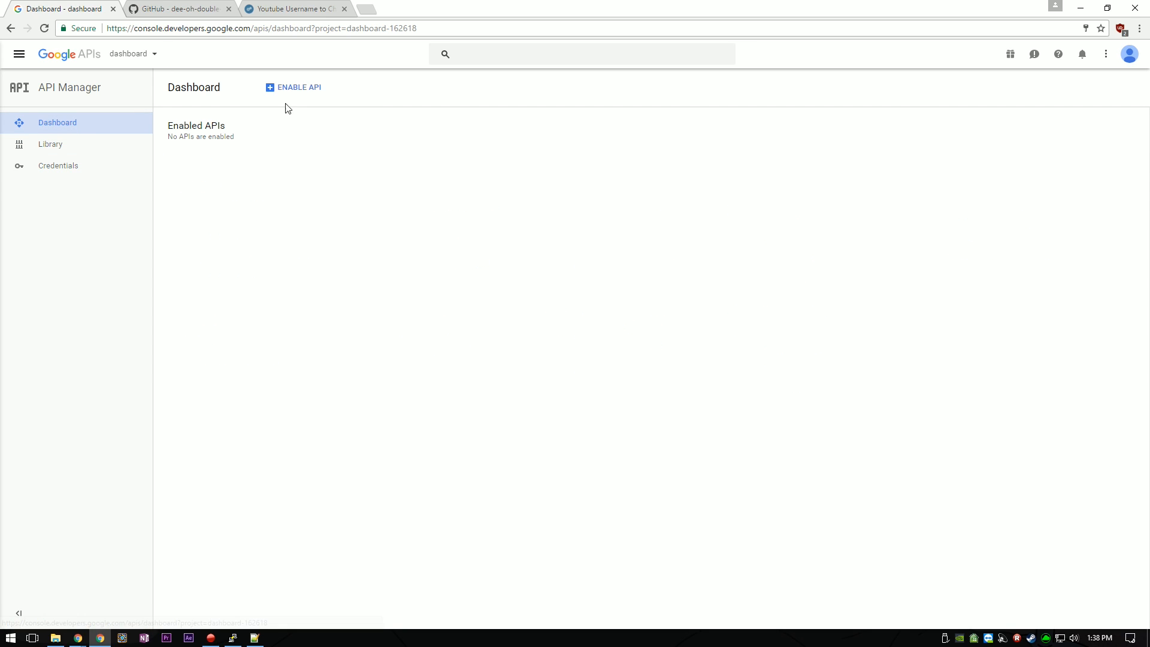
{"action": "left_click", "coordinate": [299, 86]}
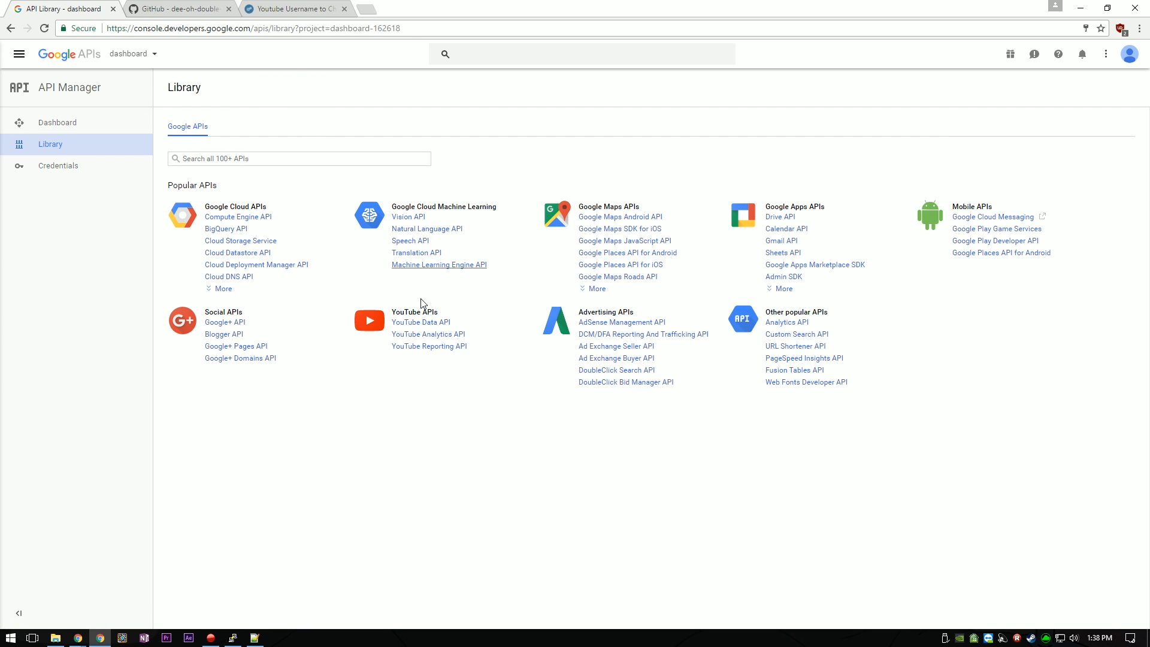
{"action": "left_click", "coordinate": [421, 322]}
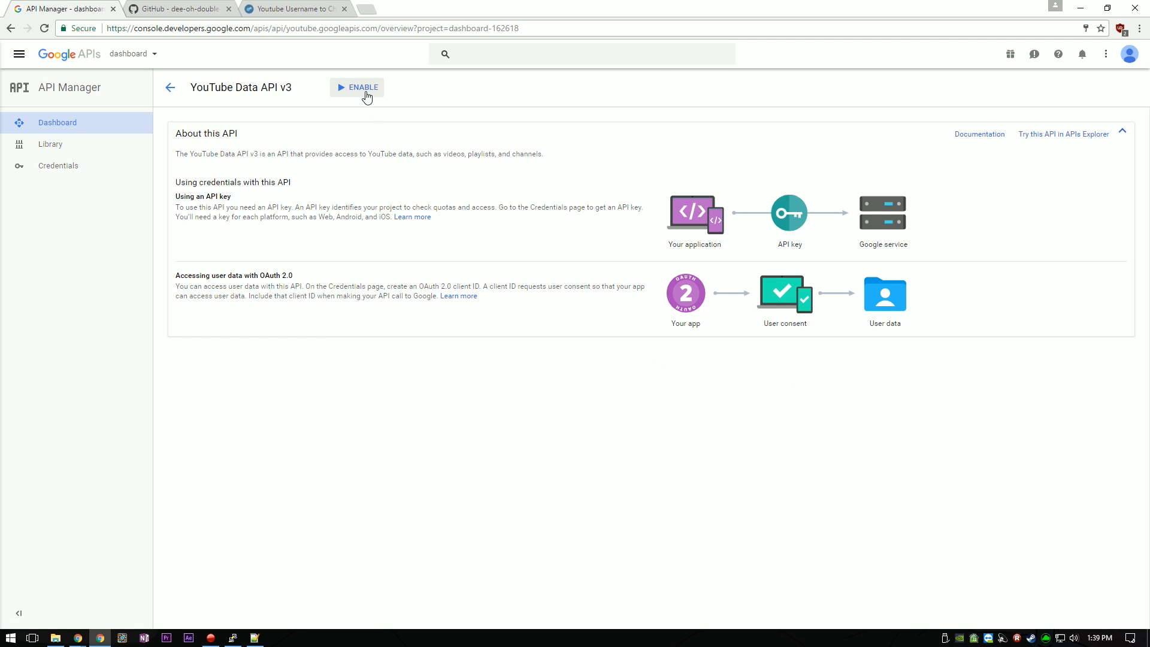
{"action": "left_click", "coordinate": [357, 86]}
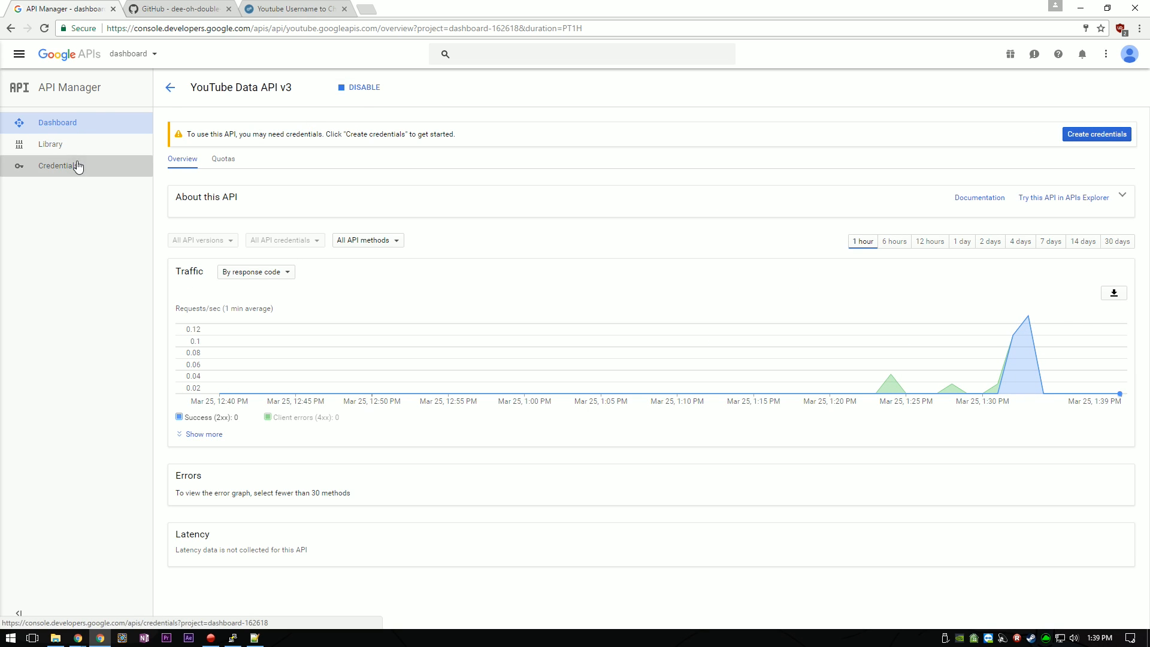
Step: Create a new API key under the project's credentials and dismiss the notice
{"action": "left_click", "coordinate": [58, 166]}
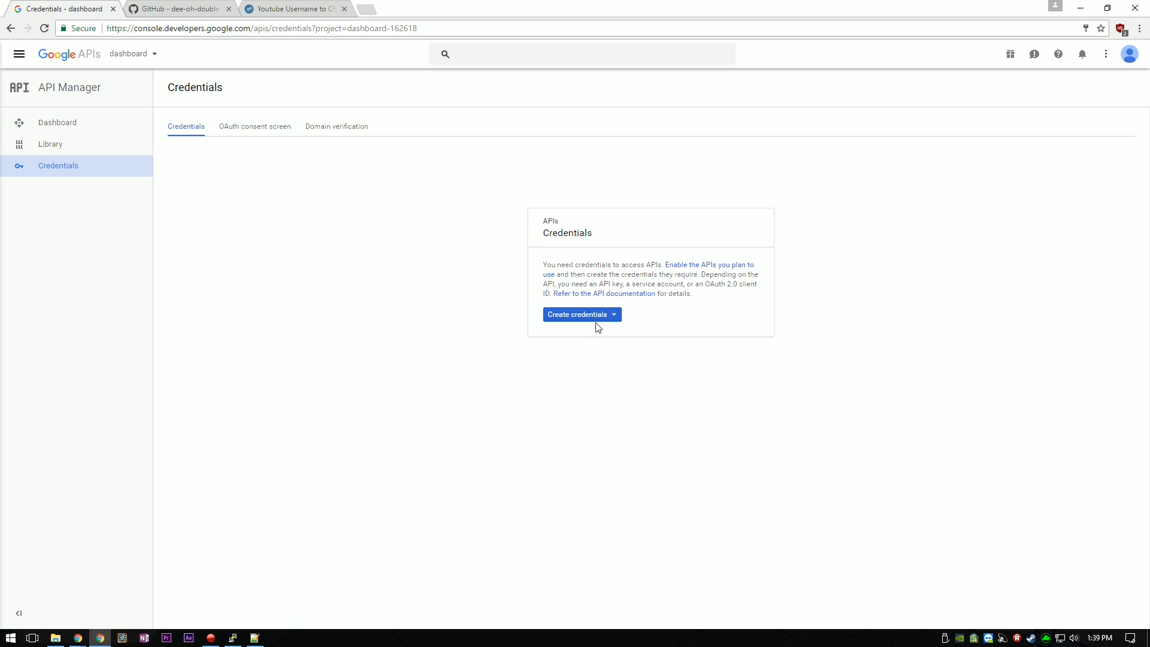
{"action": "left_click", "coordinate": [577, 314]}
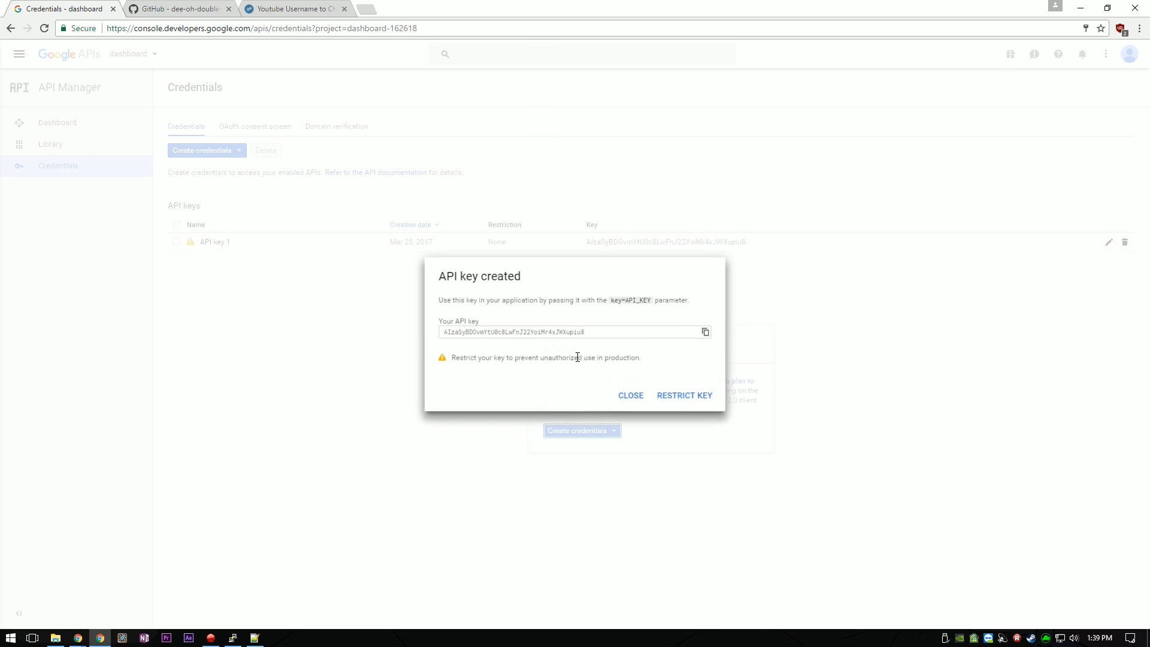
{"action": "mouse_move", "coordinate": [670, 407]}
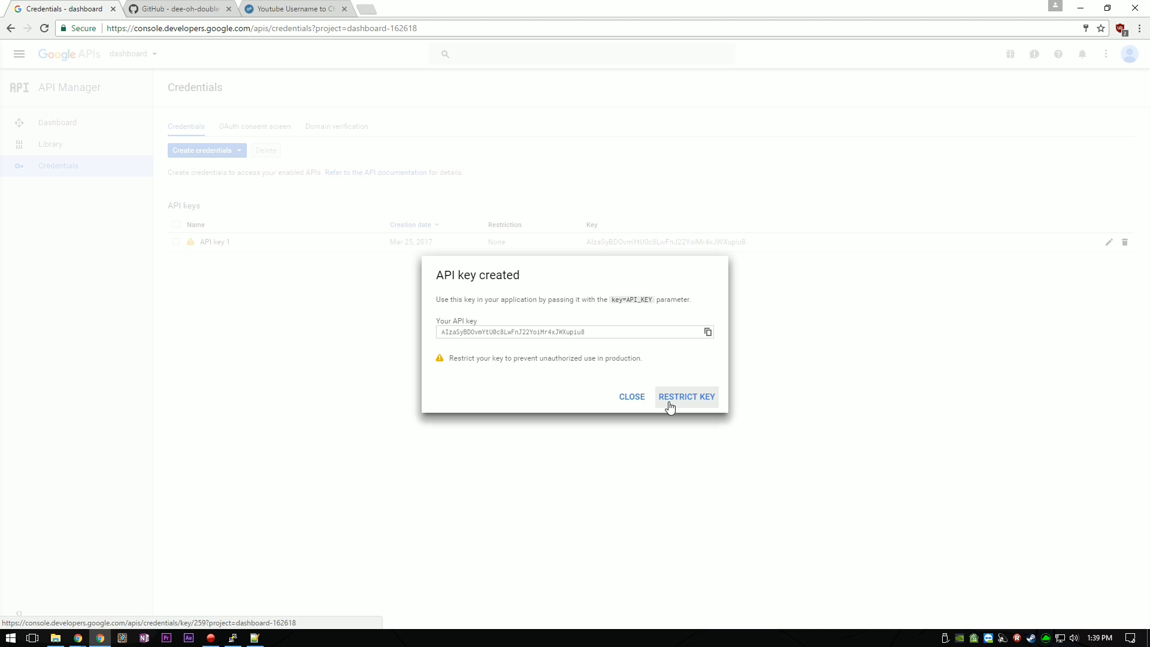
{"action": "mouse_move", "coordinate": [632, 396]}
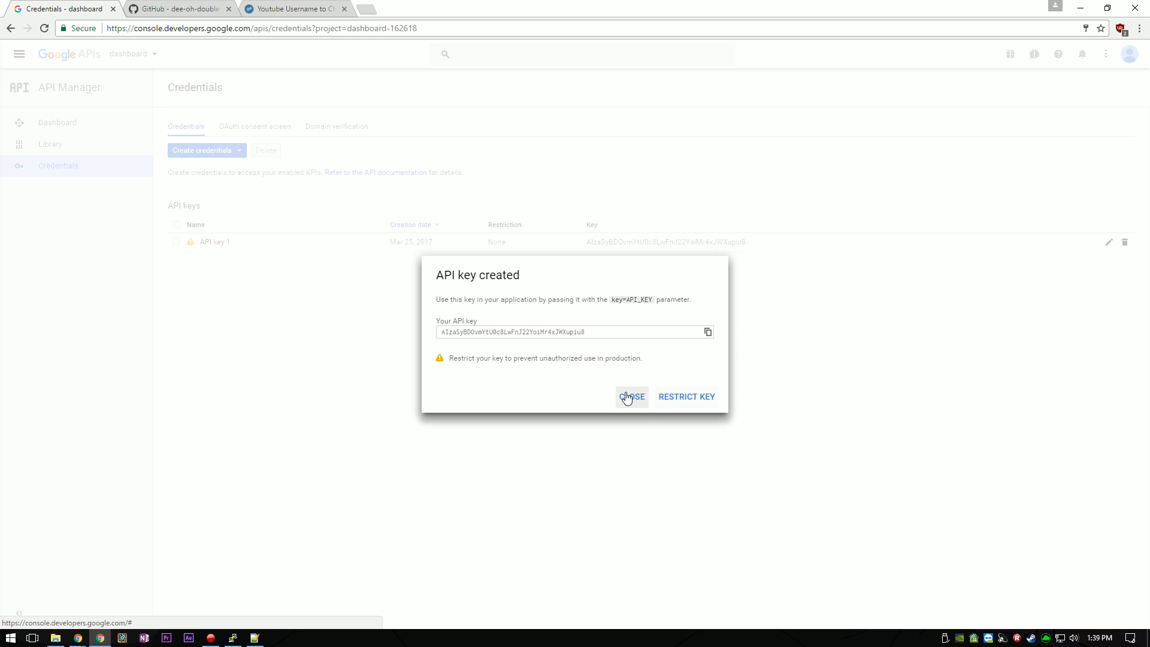
{"action": "left_click", "coordinate": [632, 397]}
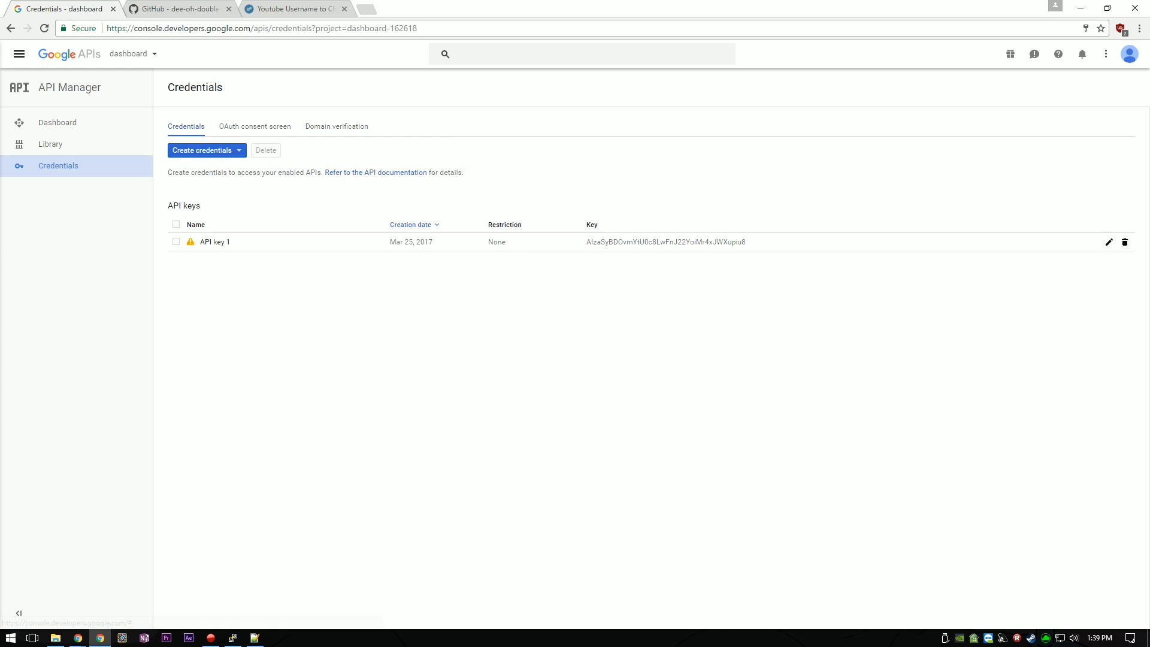
{"action": "left_click", "coordinate": [174, 8]}
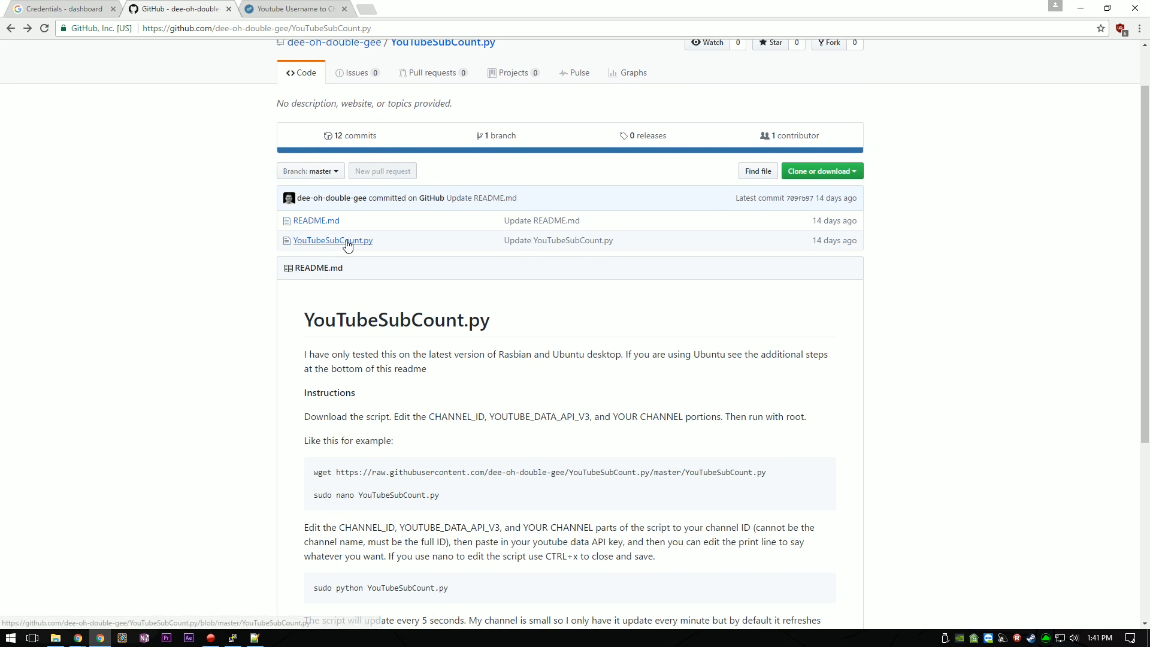
Step: Open YouTubeSubCount.py's raw view and highlight its raw file URL
{"action": "left_click", "coordinate": [332, 240]}
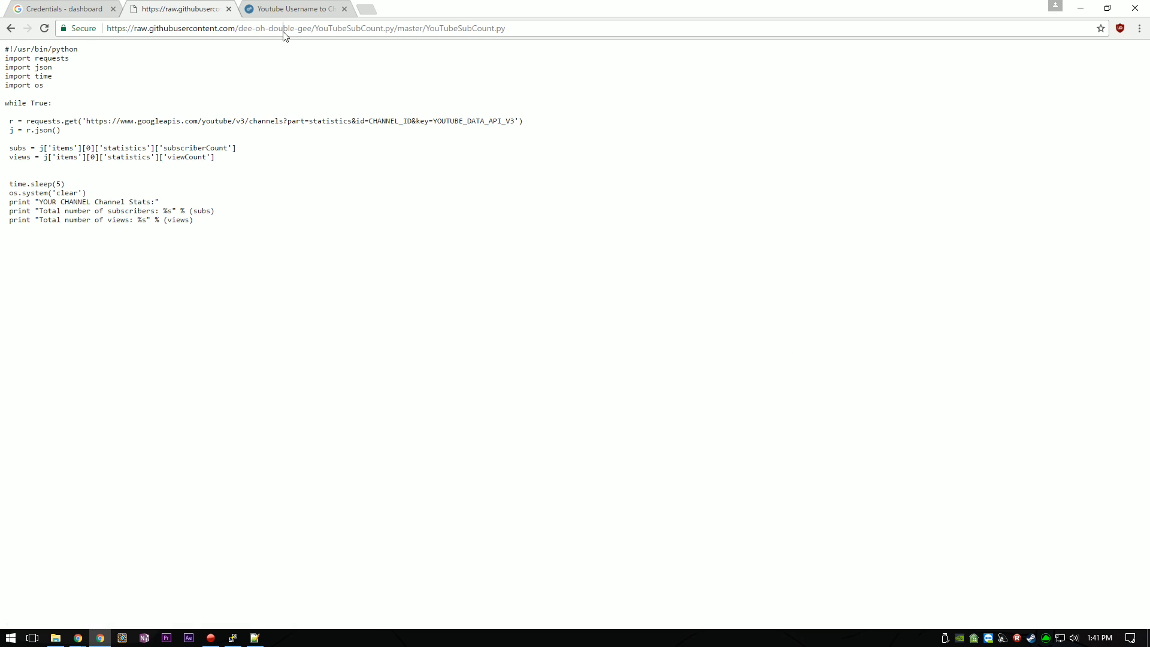
{"action": "left_click", "coordinate": [281, 28]}
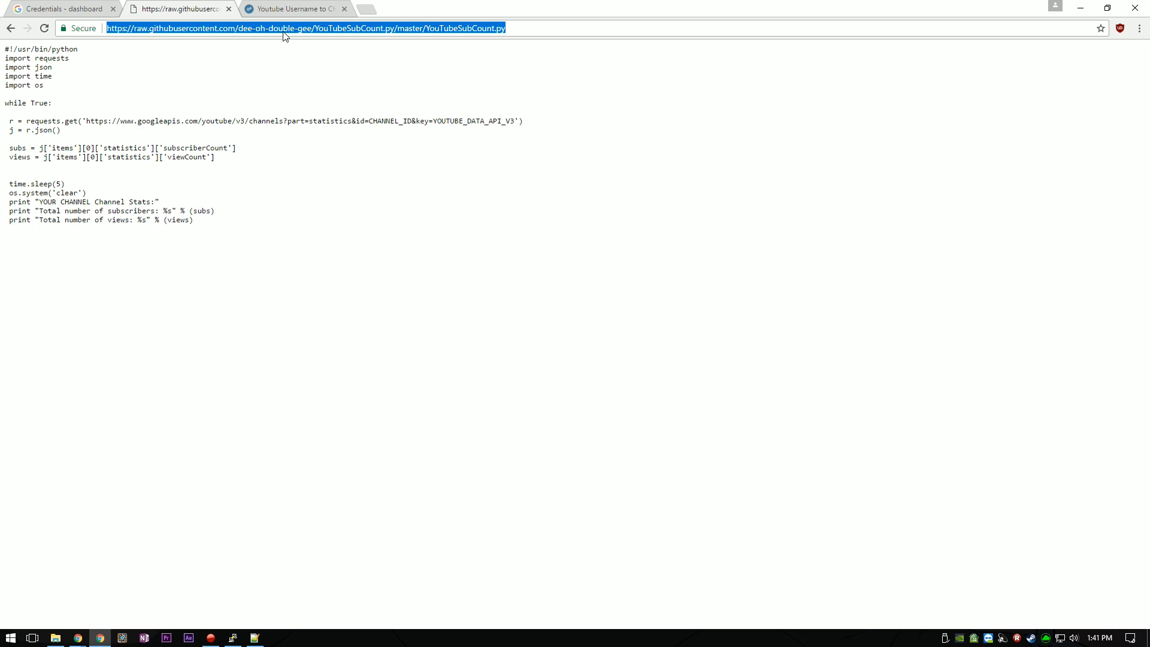
{"action": "mouse_move", "coordinate": [314, 274]}
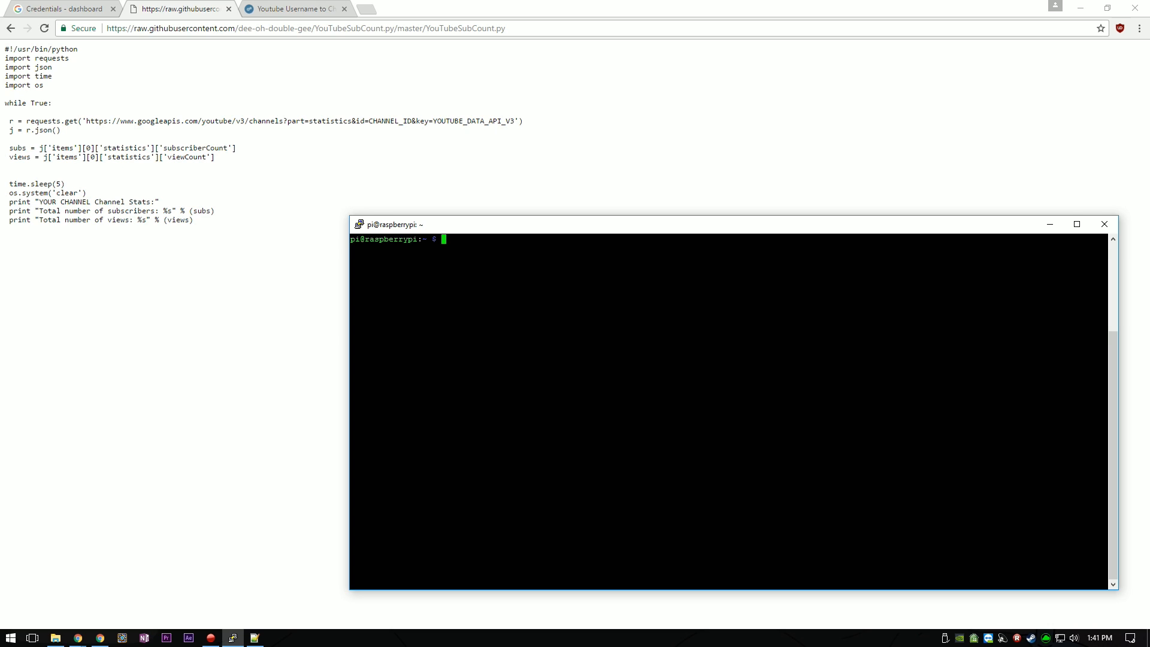
Step: Download YouTubeSubCount.py onto the Raspberry Pi with wget using the raw GitHub URL
{"action": "left_click", "coordinate": [1076, 224]}
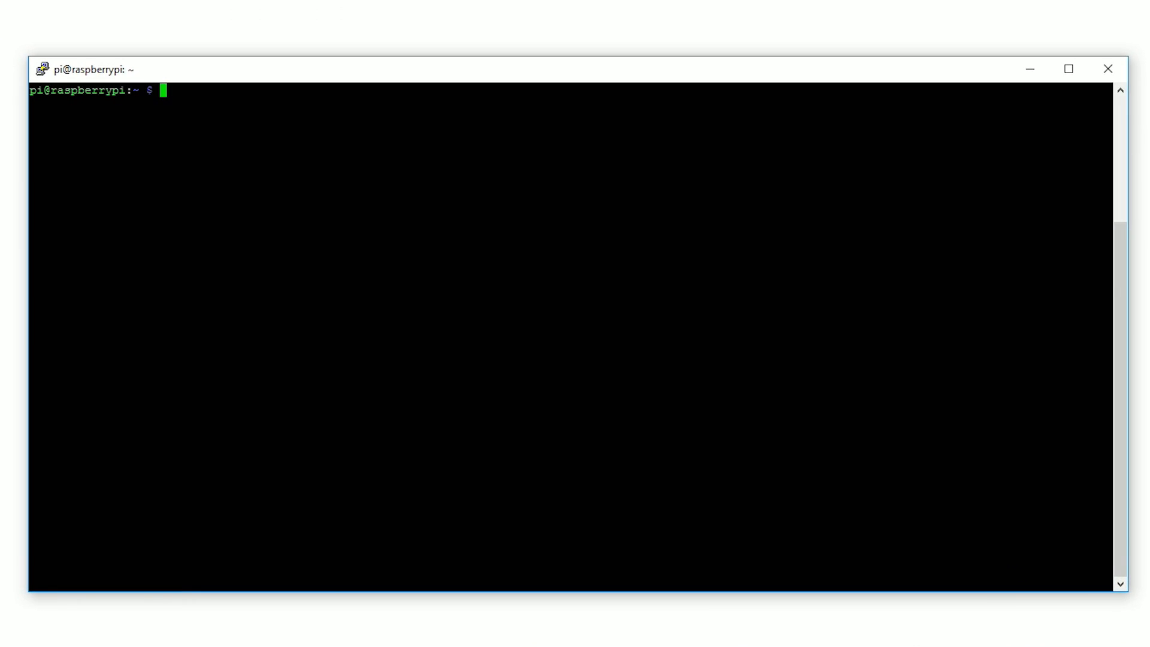
{"action": "type", "text": "wget"}
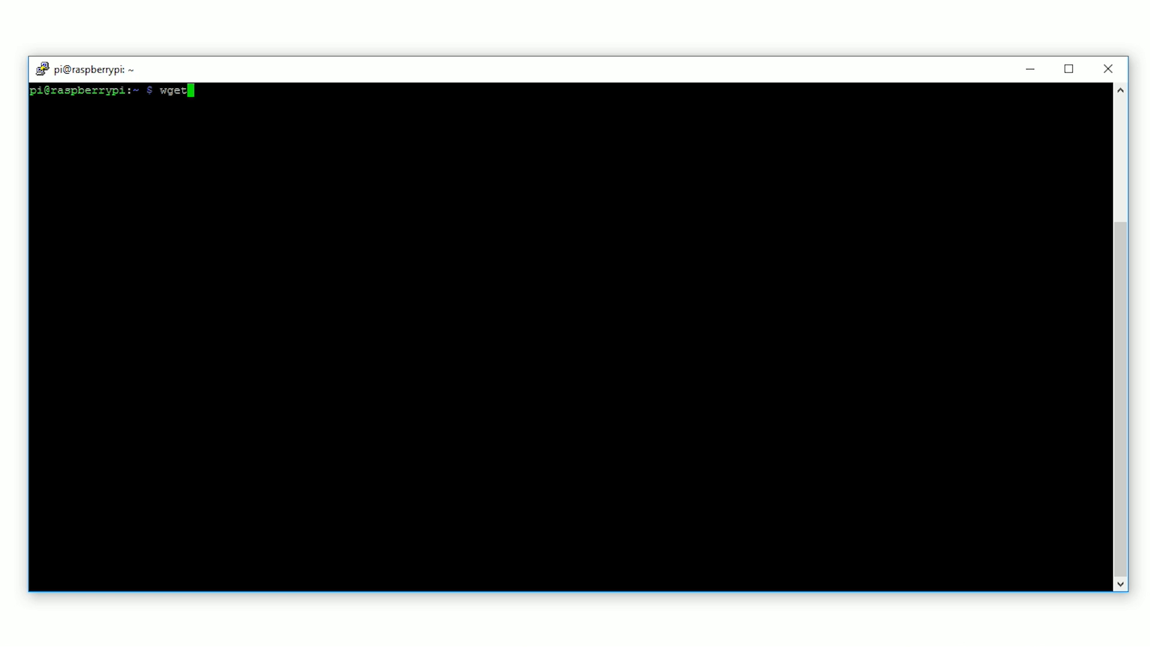
{"action": "type", "text": "https://raw.githubusercontent.com/dee-oh-double-gee/YouTubeSubCount.py/master/YouTubeSubCount.py"}
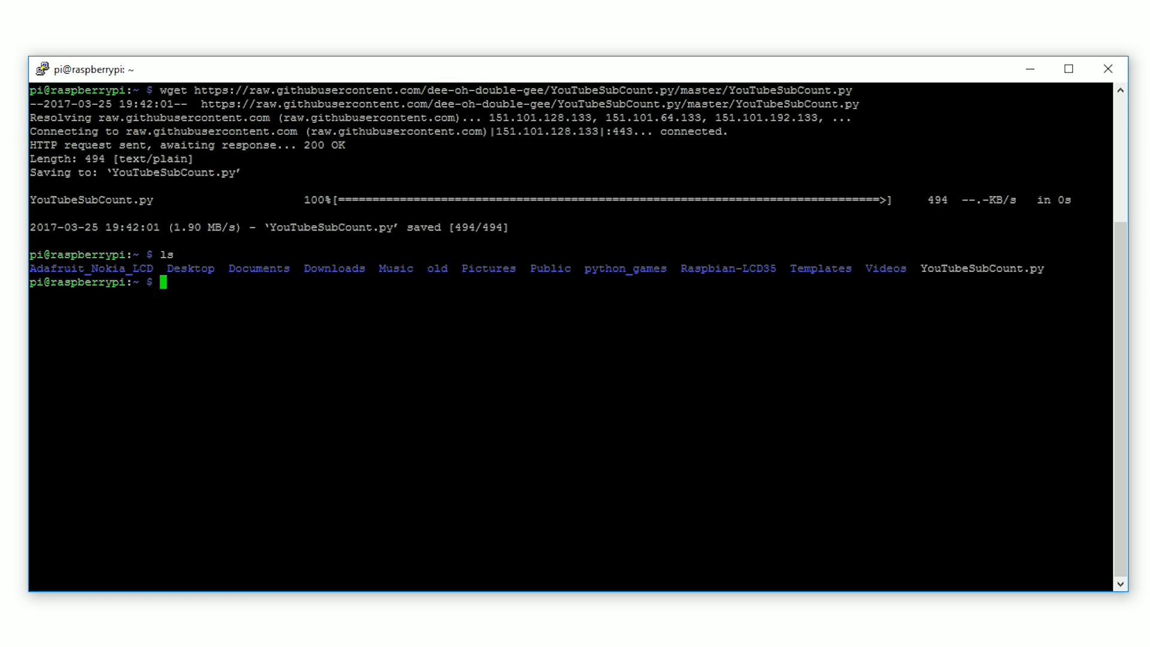
Step: Open YouTubeSubCount.py for editing with sudo nano
{"action": "type", "text": "sudo a"}
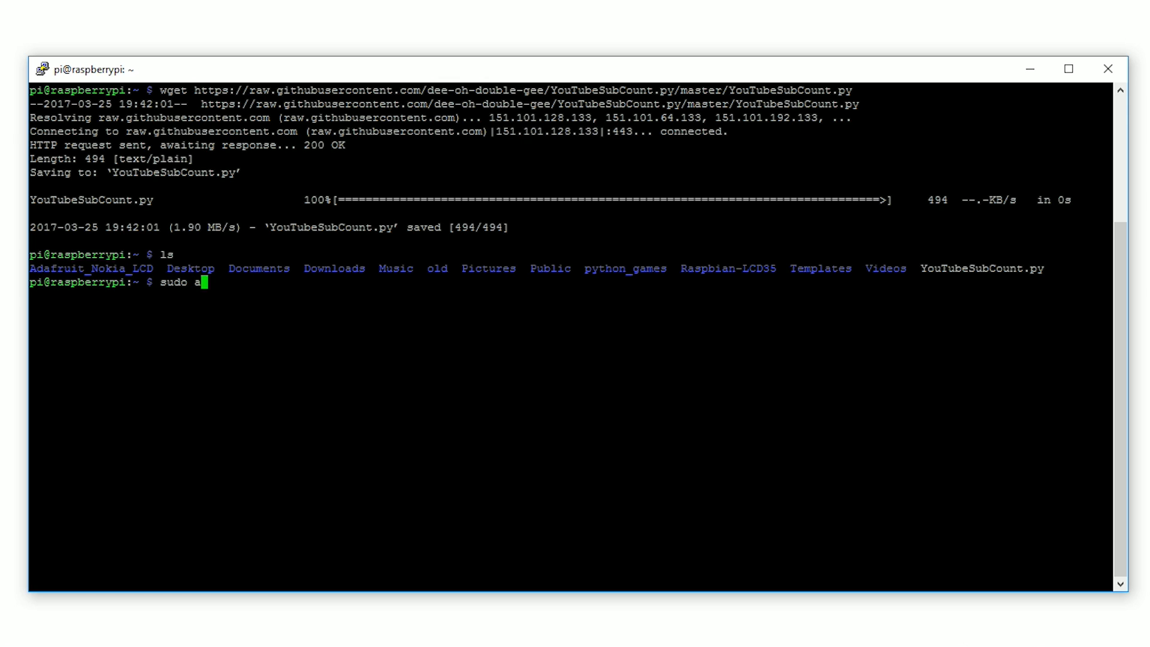
{"action": "type", "text": "nano"}
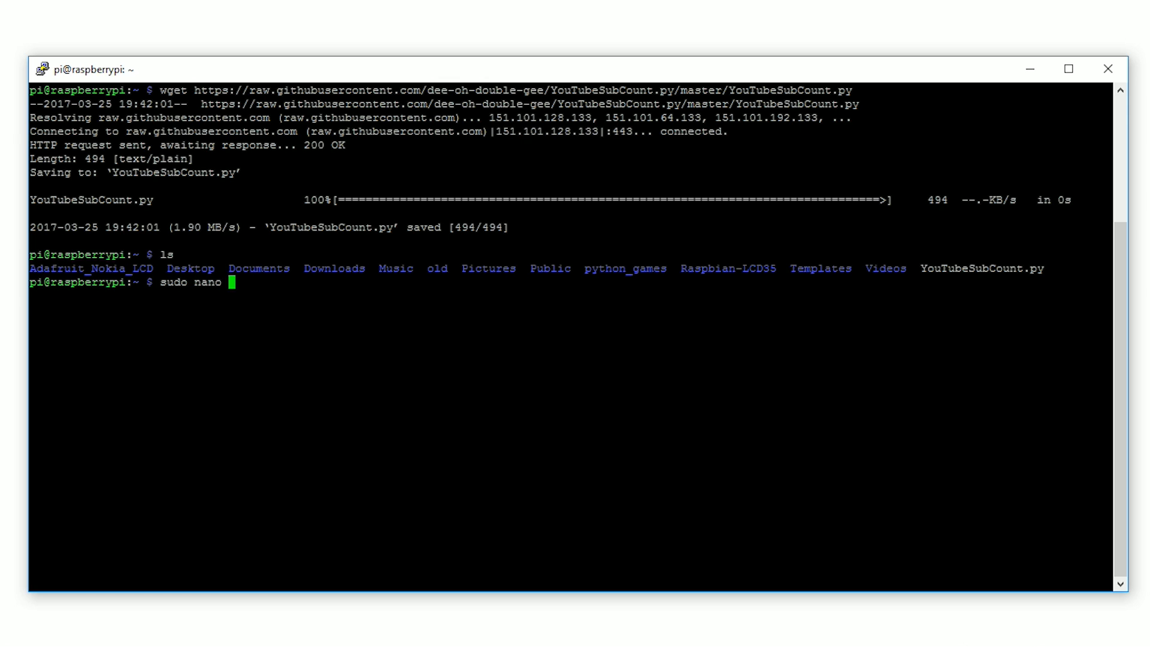
{"action": "type", "text": "YouTubeSubCount.py"}
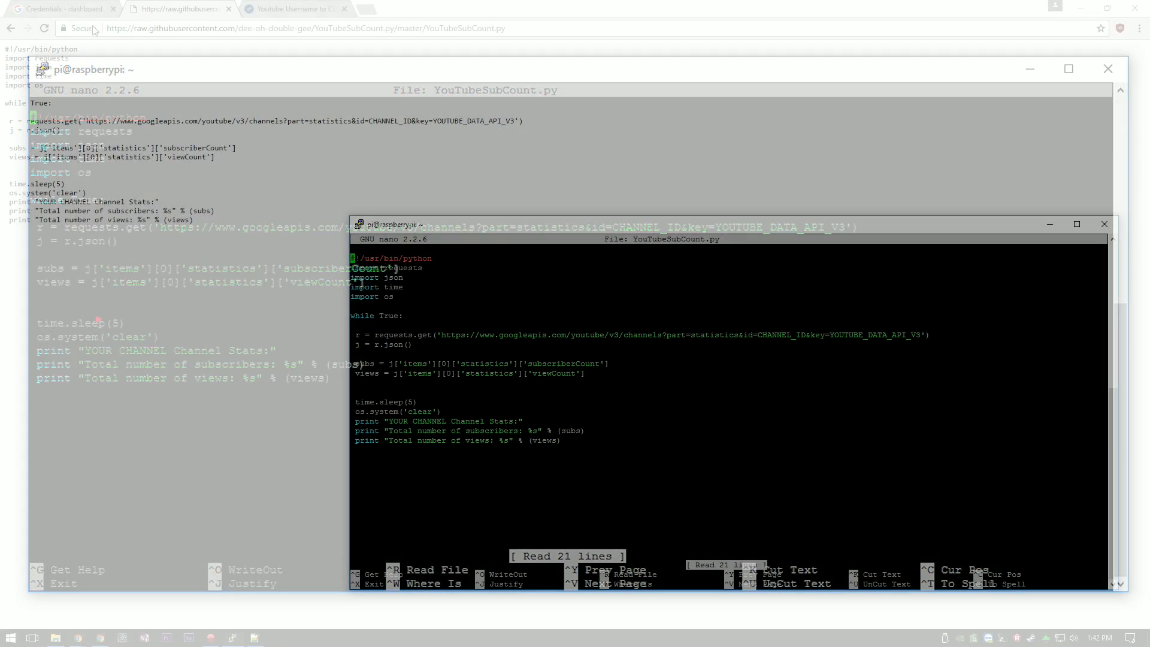
{"action": "left_click", "coordinate": [54, 8]}
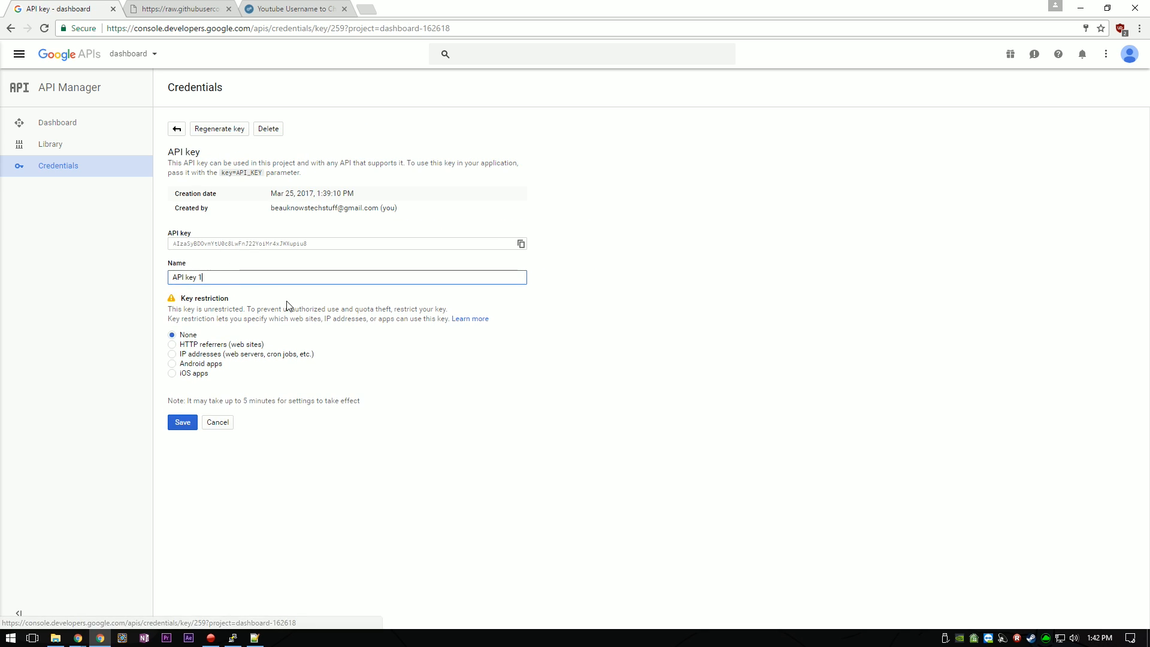
{"action": "left_click", "coordinate": [233, 638]}
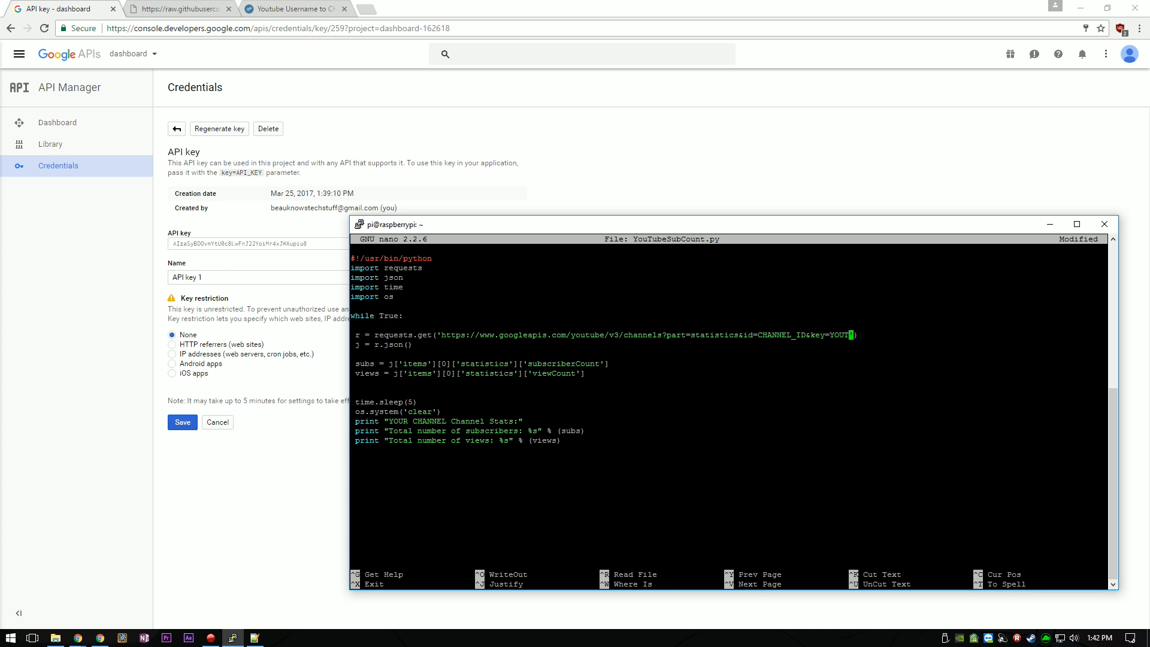
{"action": "key", "text": "BackSpace"}
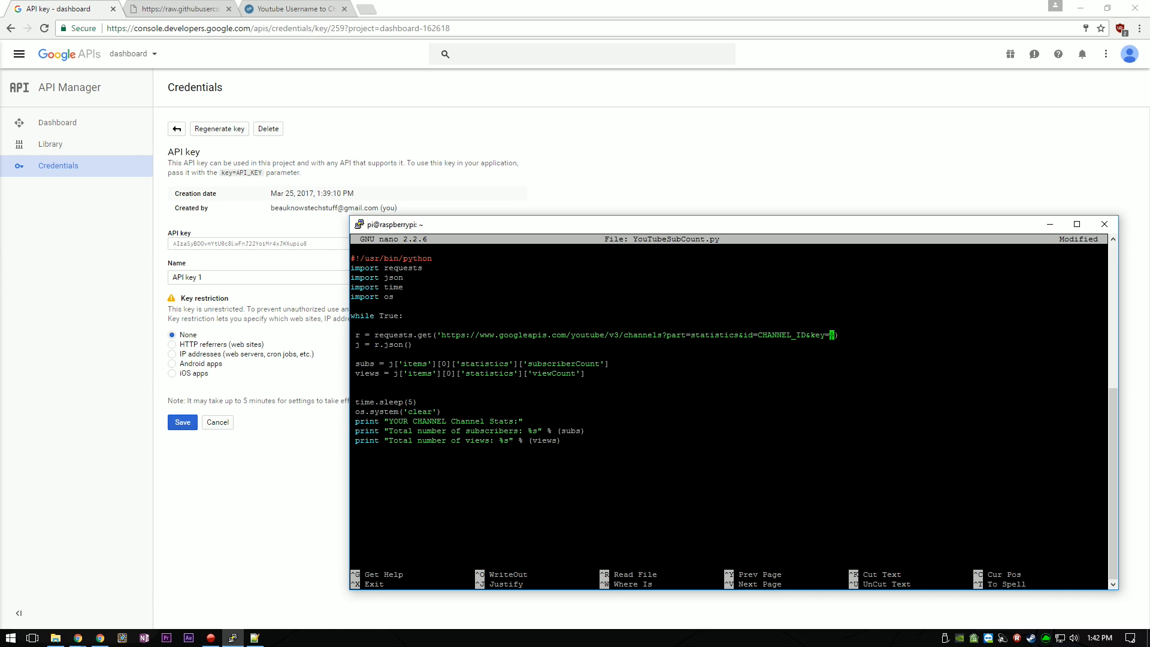
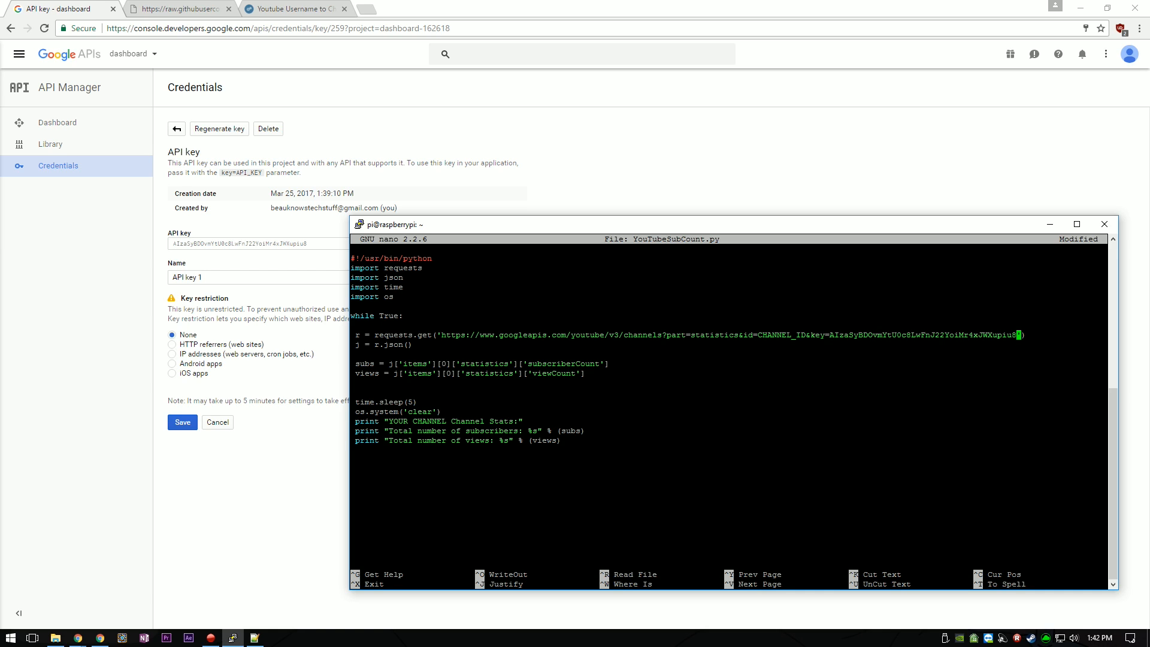
{"action": "mouse_move", "coordinate": [280, 9]}
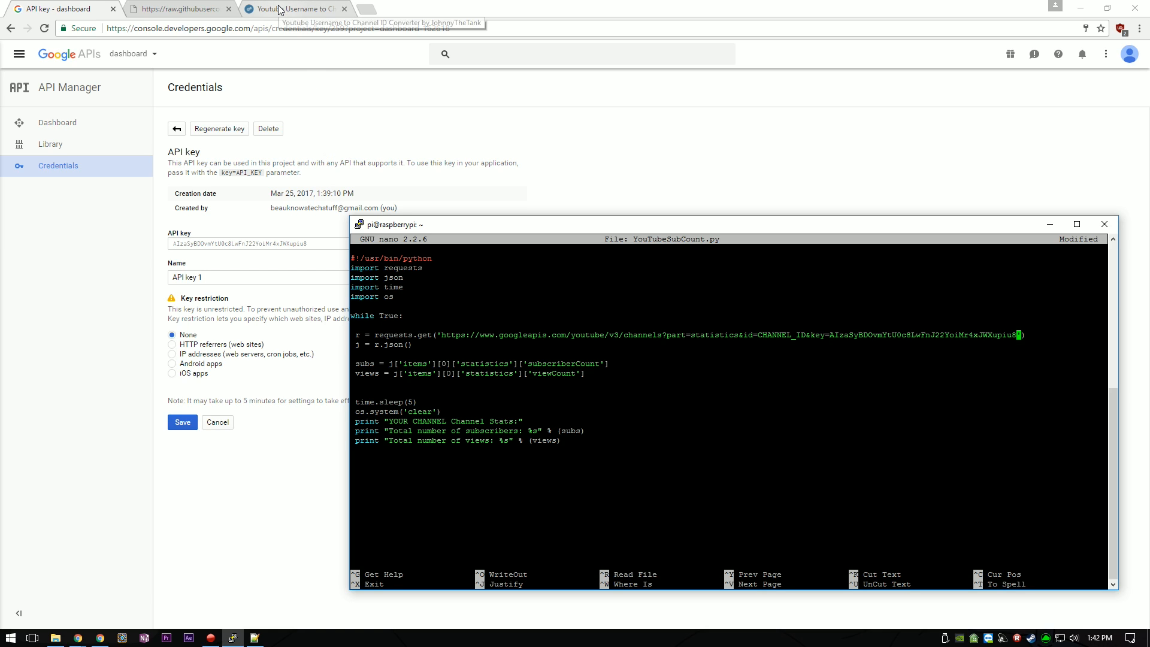
Step: Put channel ID UCBJycsmduvYEL83R_U4JriQ in place of CHANNEL_ID in the request URL
{"action": "left_click", "coordinate": [311, 10]}
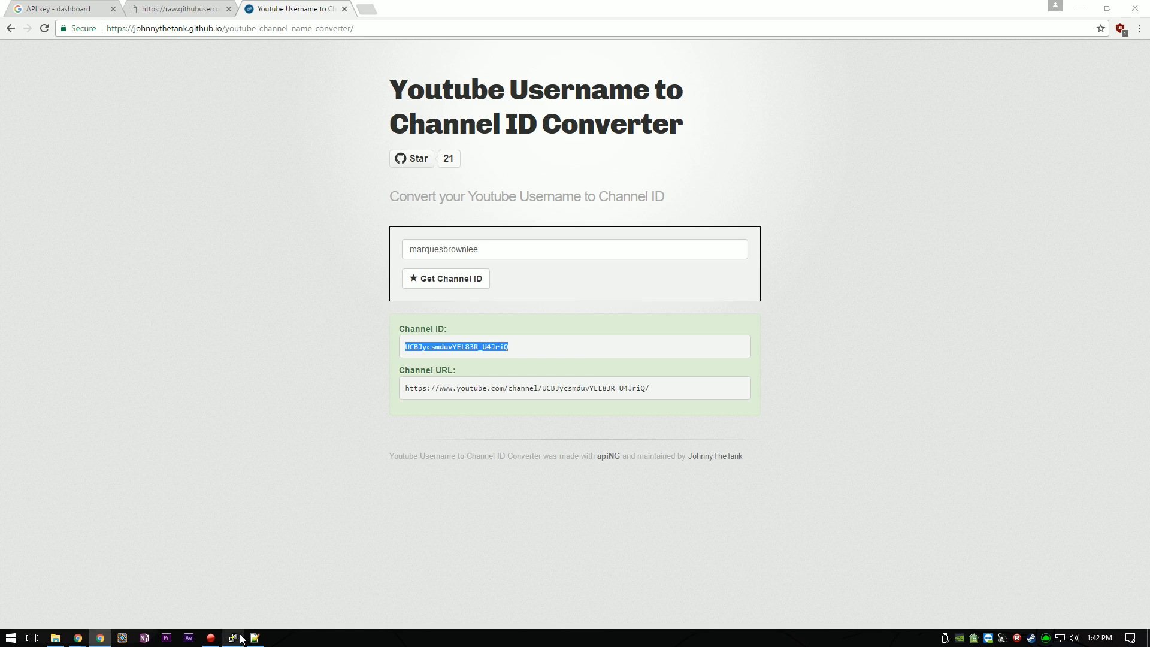
{"action": "left_click", "coordinate": [232, 637]}
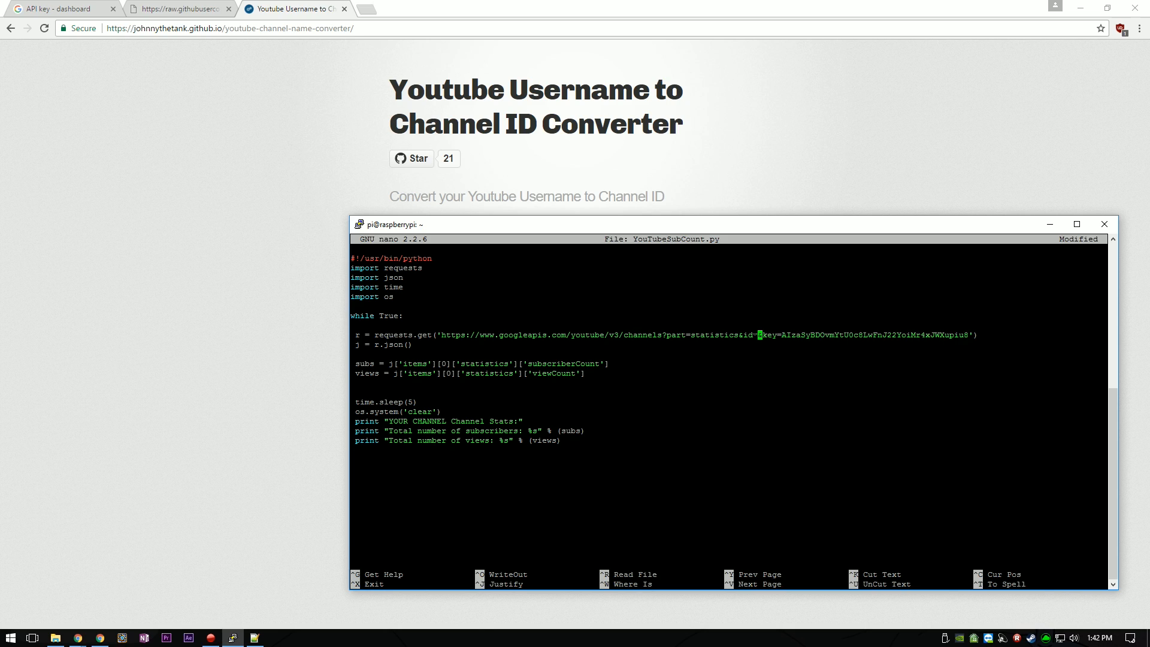
{"action": "type", "text": "UCBJycsmduvYEL83R_U4JriQ"}
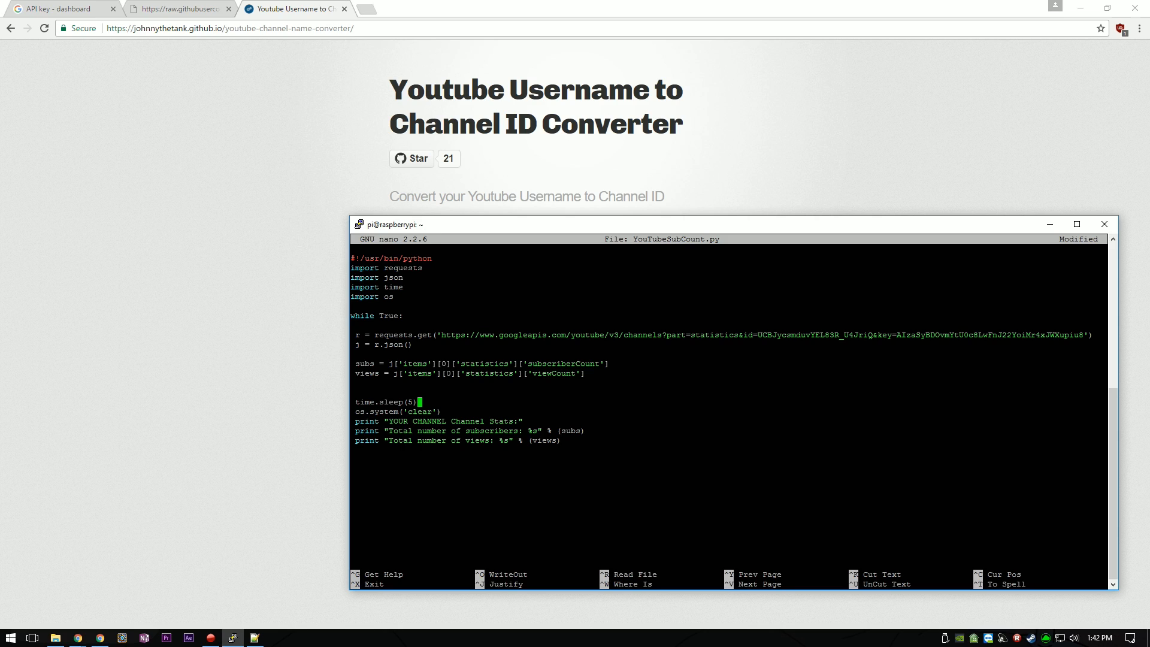
Step: Change the heading from YOUR CHANNEL to MKBHD, then save and exit nano
{"action": "left_click", "coordinate": [527, 421]}
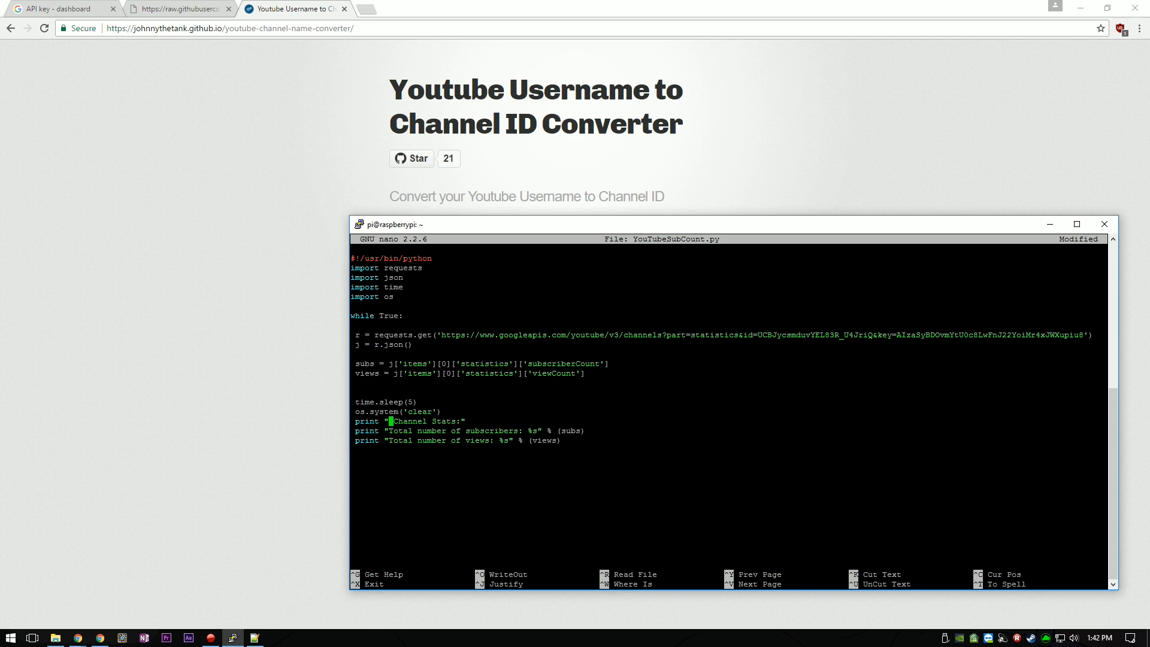
{"action": "type", "text": "MKBHD"}
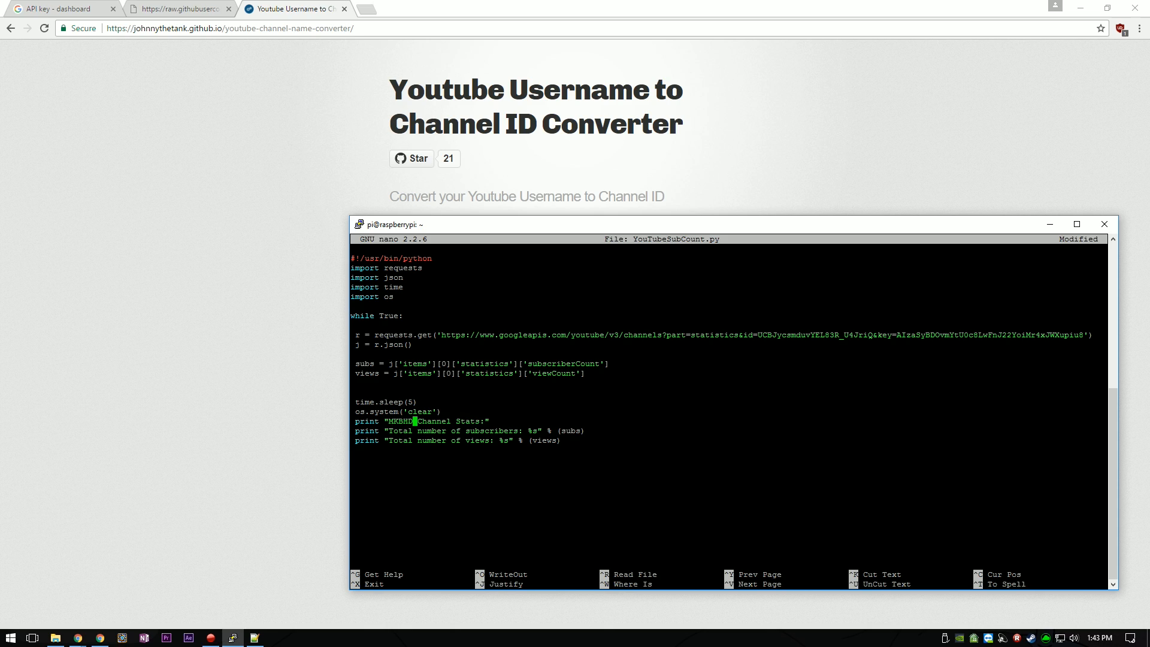
{"action": "key", "text": "ctrl+x"}
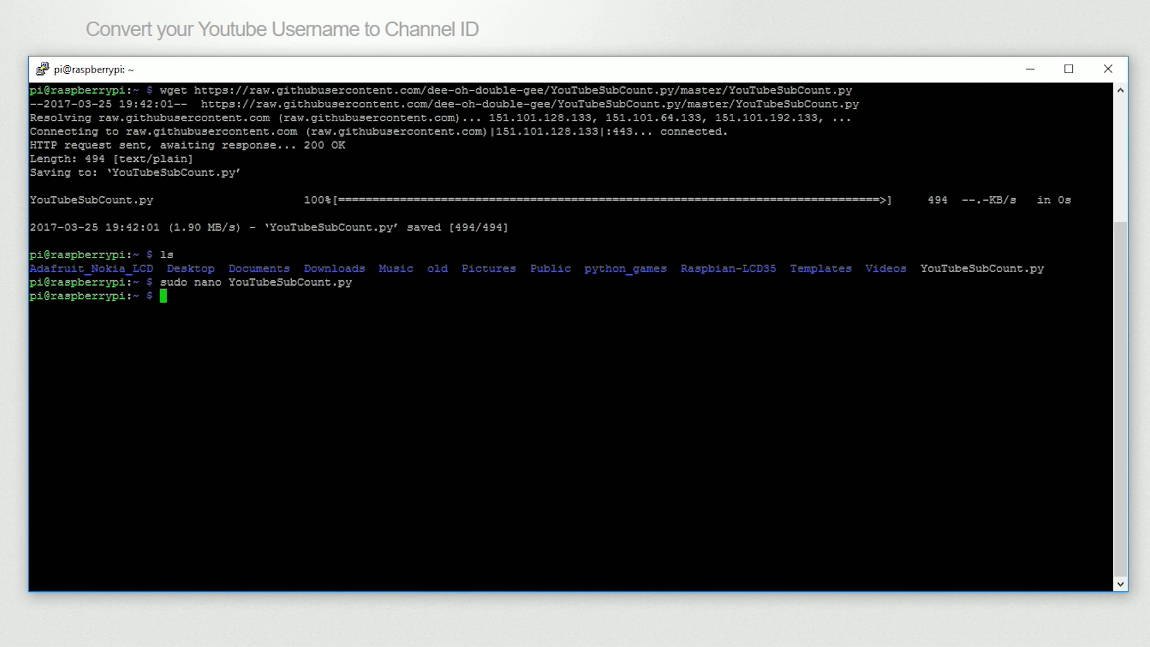
Step: Run sudo python YouTubeSubCount.py to print MKBHD's subscriber and view counts
{"action": "type", "text": "sudo pyt"}
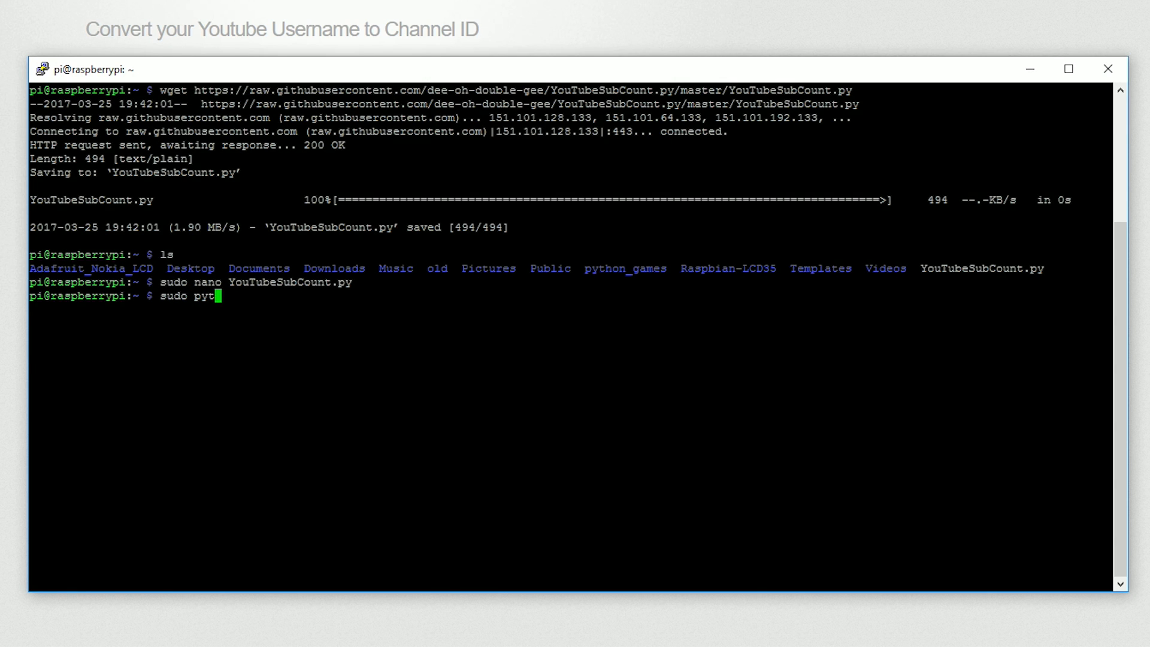
{"action": "type", "text": "hon YouTubeSubCount.py"}
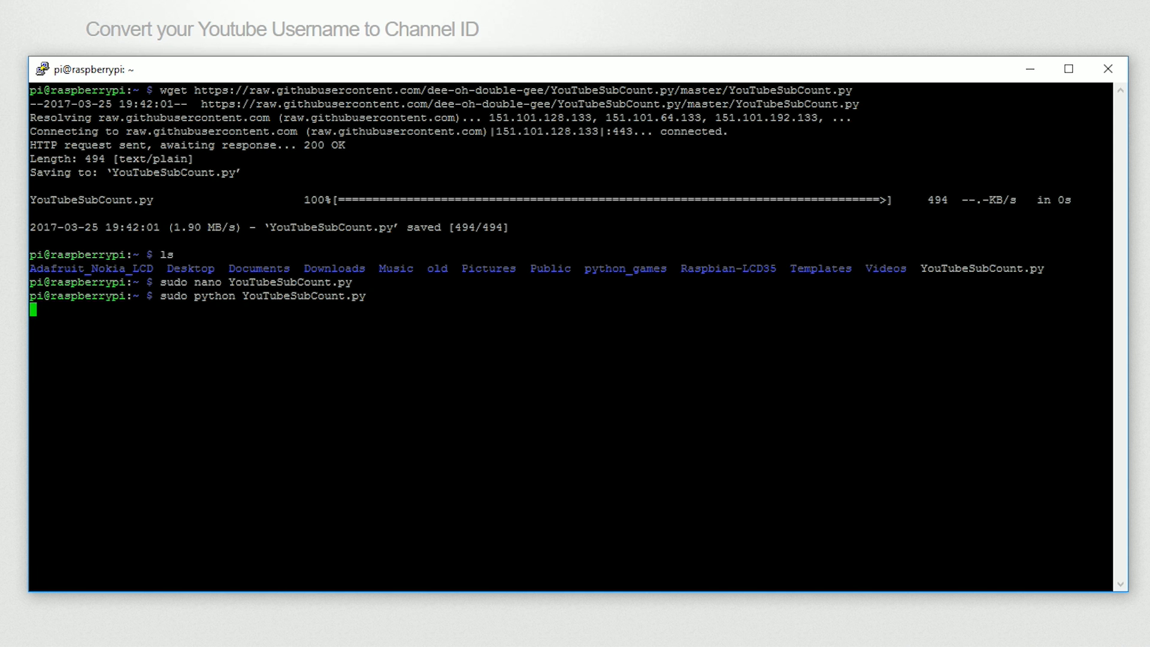
{"action": "key", "text": "enter"}
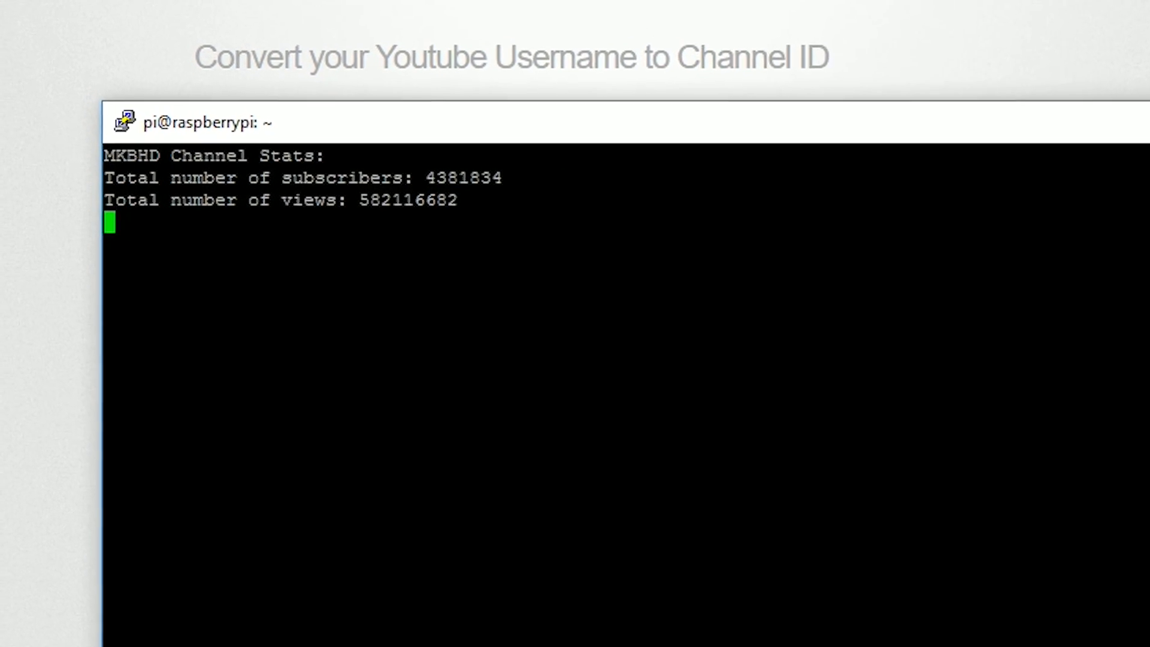